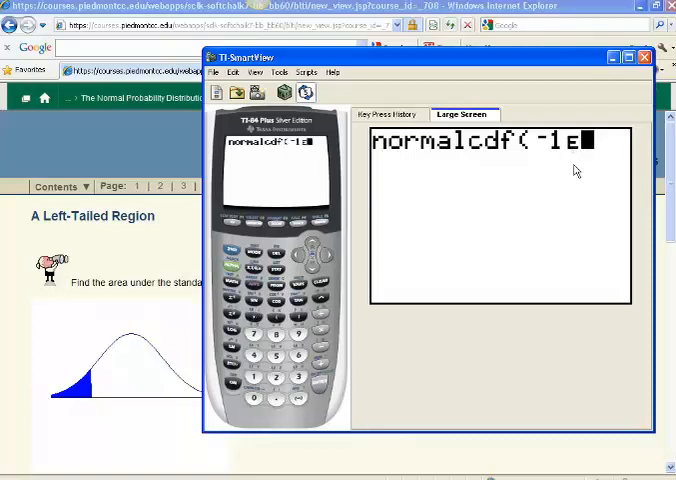
{"action": "mouse_move", "coordinate": [505, 235]}
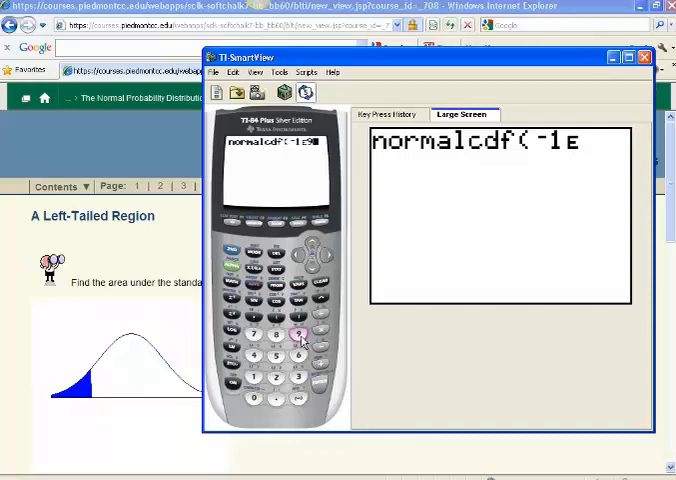
Finish entering the 1E99 exponent for normalcdf(-1E99,-1.26,0,1) and minimize the TI-84 emulator
{"action": "left_click", "coordinate": [298, 334]}
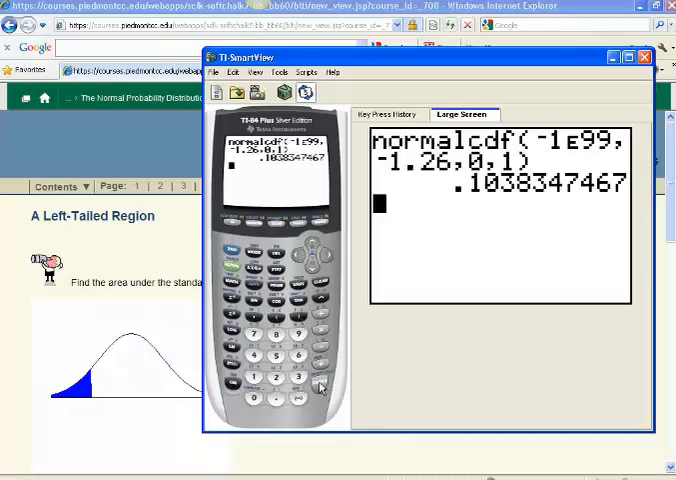
{"action": "mouse_move", "coordinate": [436, 186]}
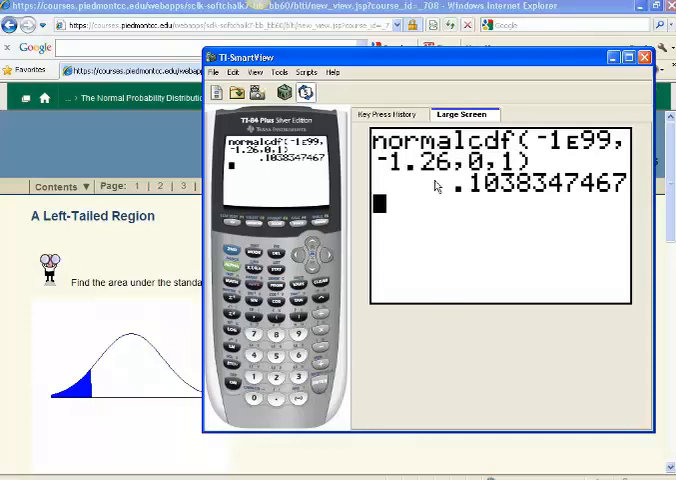
{"action": "mouse_move", "coordinate": [513, 195]}
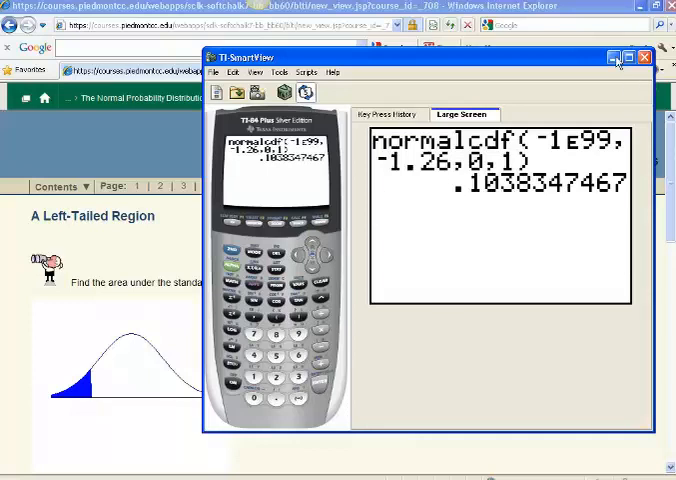
{"action": "left_click", "coordinate": [645, 57]}
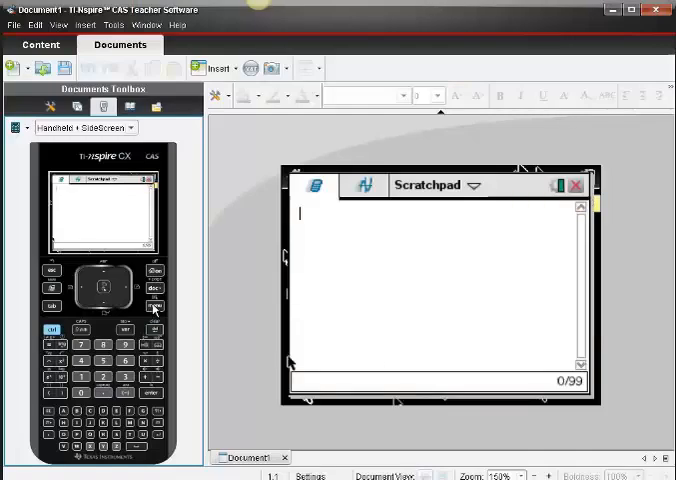
Bring up the Scratchpad calculation menu to reach Probability > Distributions > Normal Cdf
{"action": "left_click", "coordinate": [154, 307]}
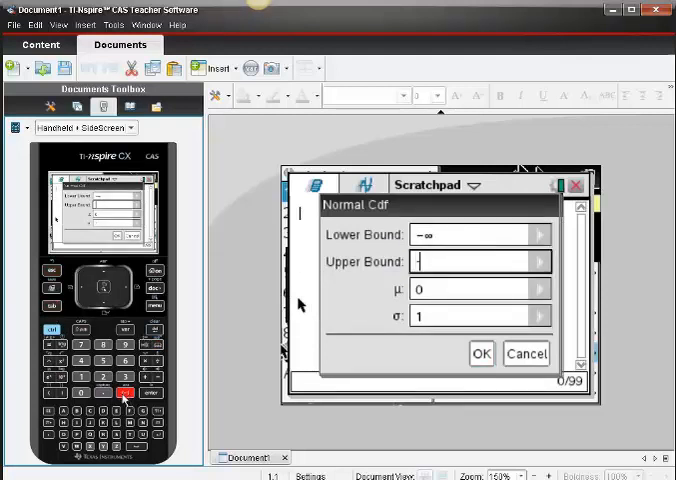
Enter -1.26 as the Normal Cdf upper bound and confirm, giving 0.103835
{"action": "type", "text": "-1.26"}
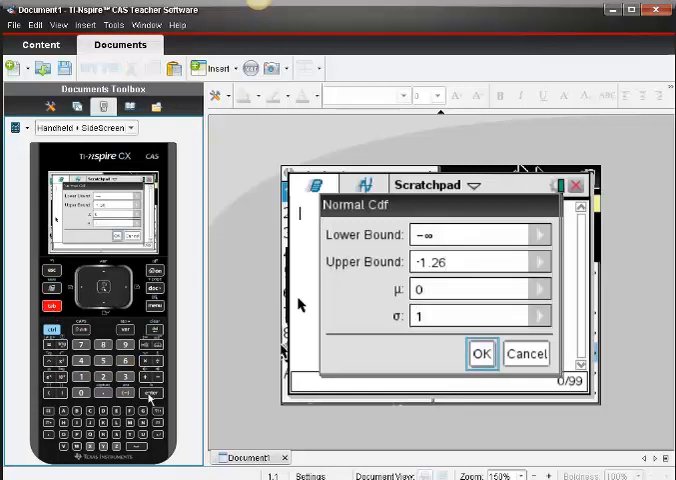
{"action": "left_click", "coordinate": [480, 353]}
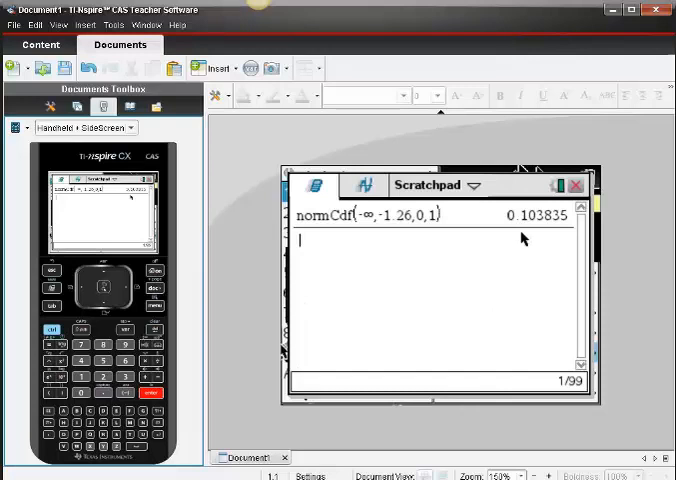